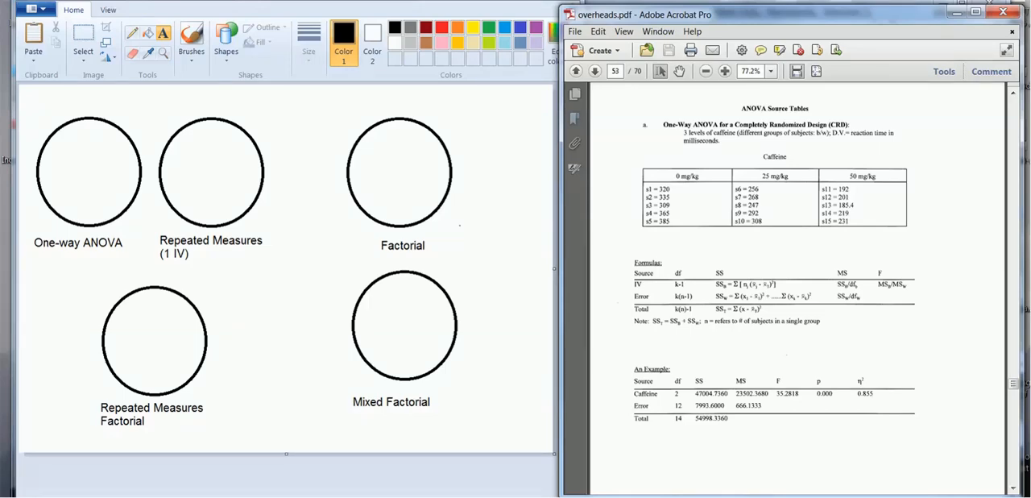
mouse_move(241, 167)
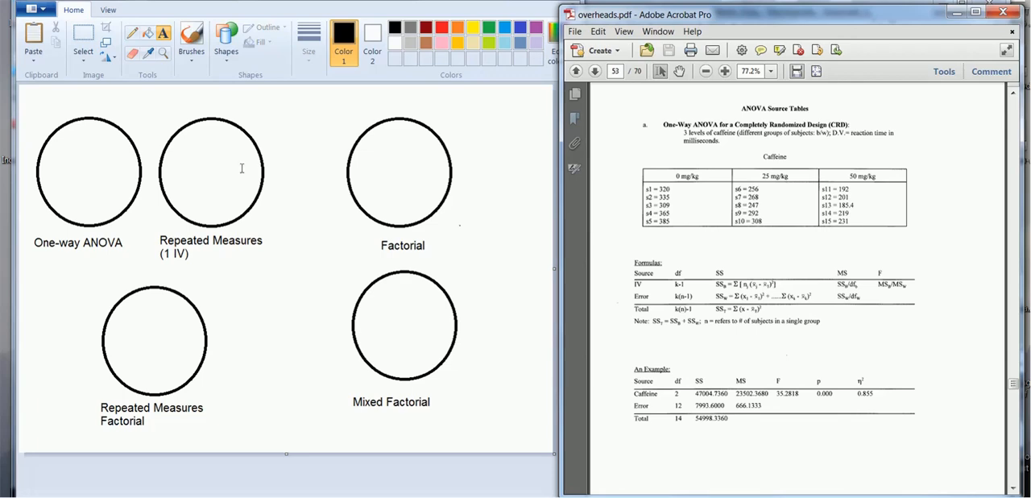
mouse_move(258, 311)
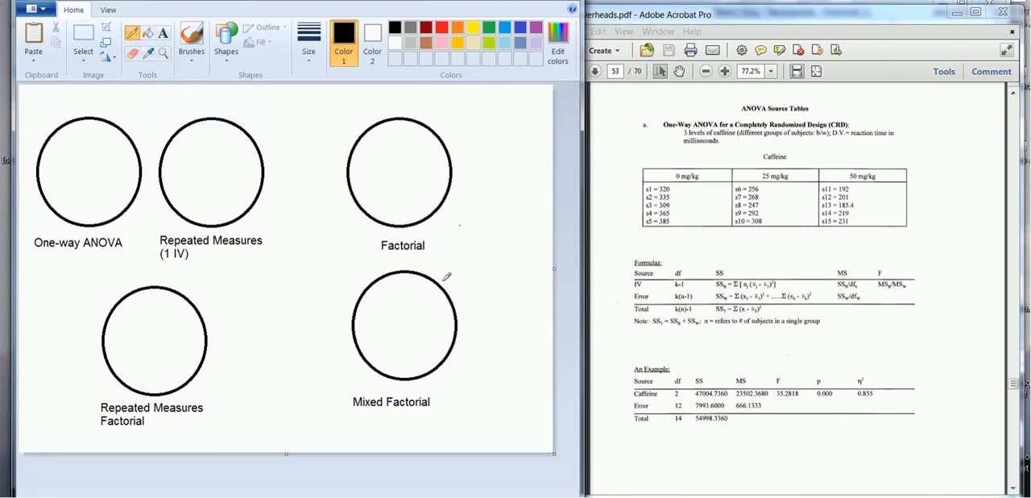
mouse_move(637, 290)
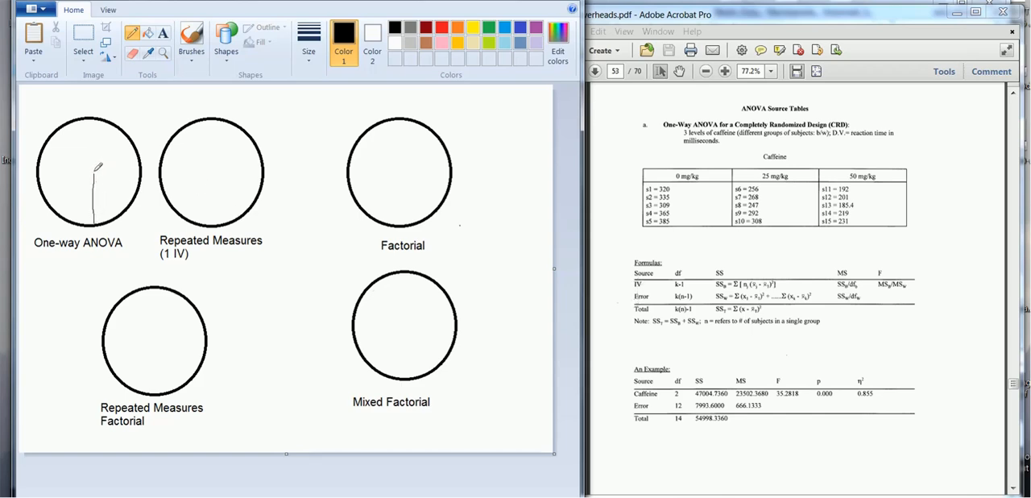
Step: Draw a curved slice in the One-way ANOVA circle and label it IV
left_click_drag(96, 170, 115, 193)
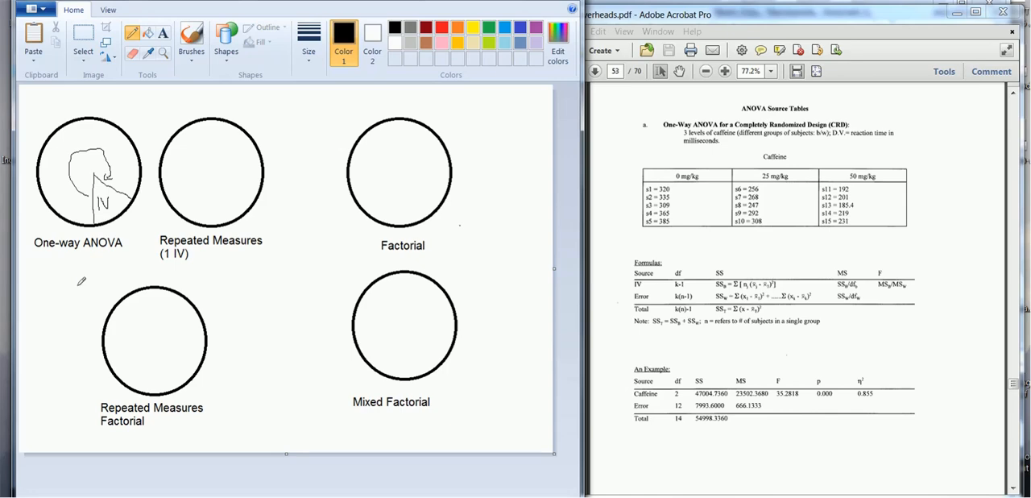
mouse_move(262, 298)
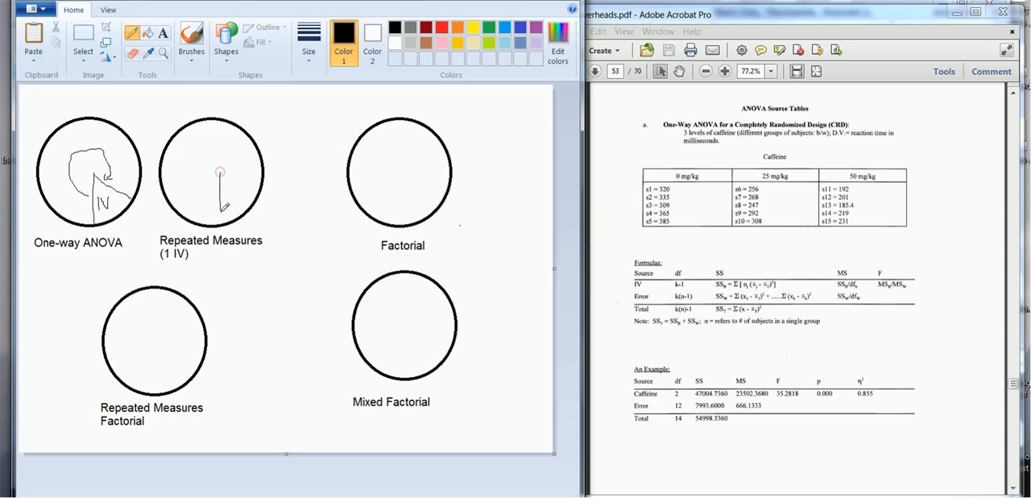
Step: Draw dividing lines splitting the Repeated Measures circle into IV and subjects slices
left_click_drag(219, 171, 264, 176)
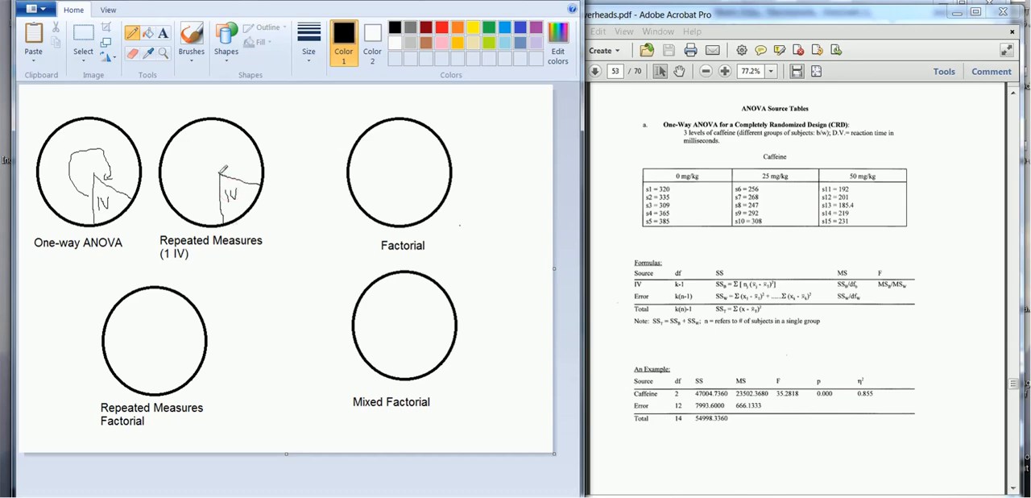
left_click_drag(225, 169, 190, 196)
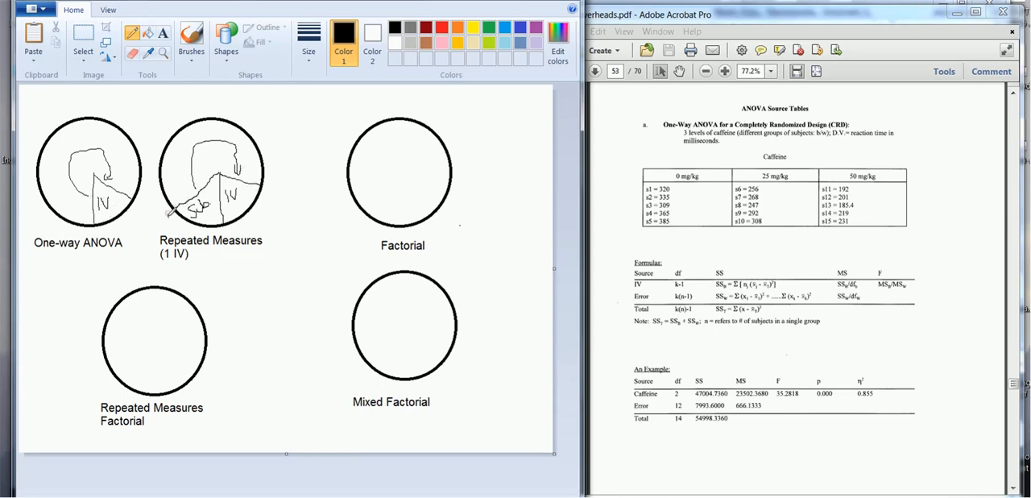
left_click_drag(174, 213, 228, 226)
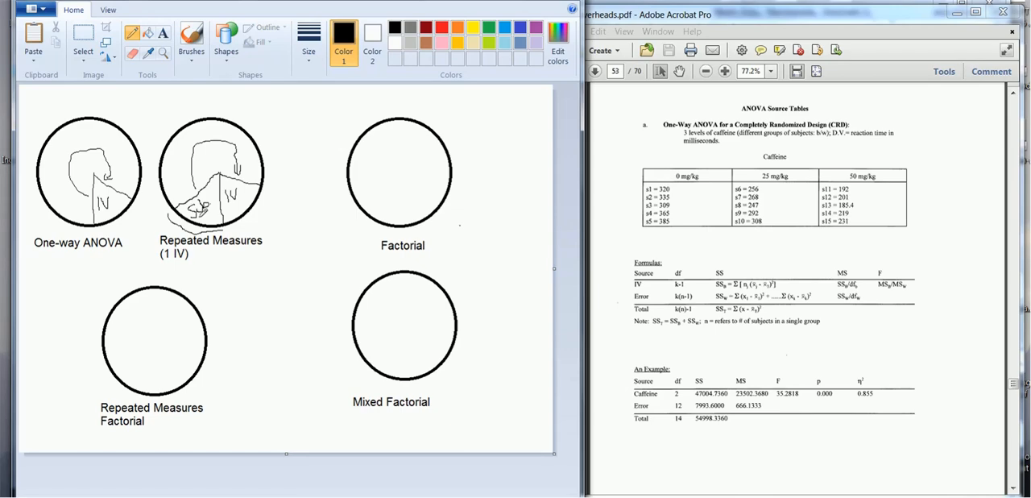
mouse_move(323, 296)
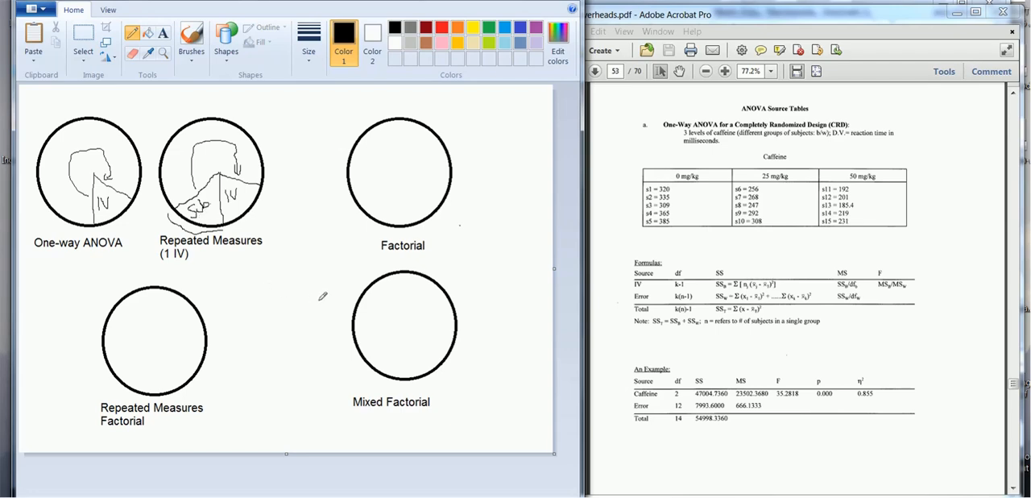
mouse_move(406, 167)
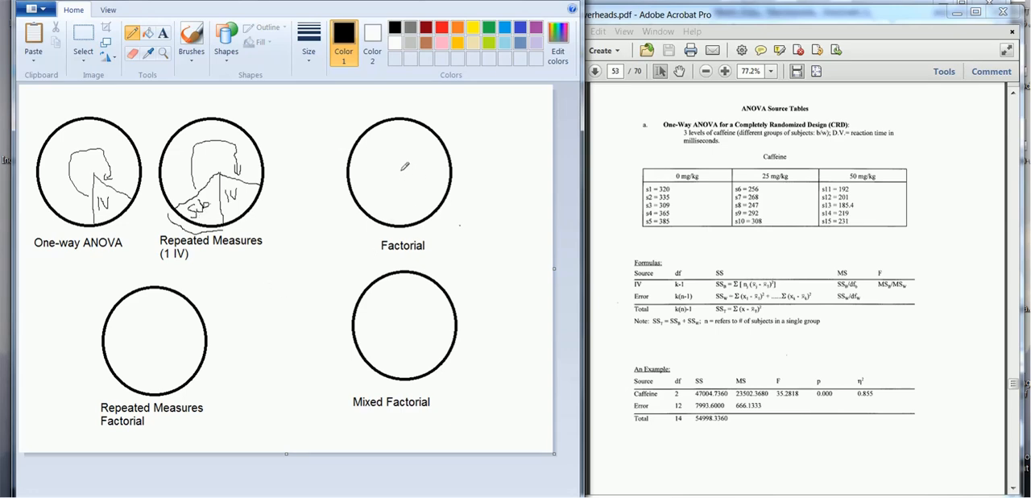
Step: Draw slice boundaries dividing the Factorial circle for A, B and A×B
left_click_drag(409, 161, 399, 219)
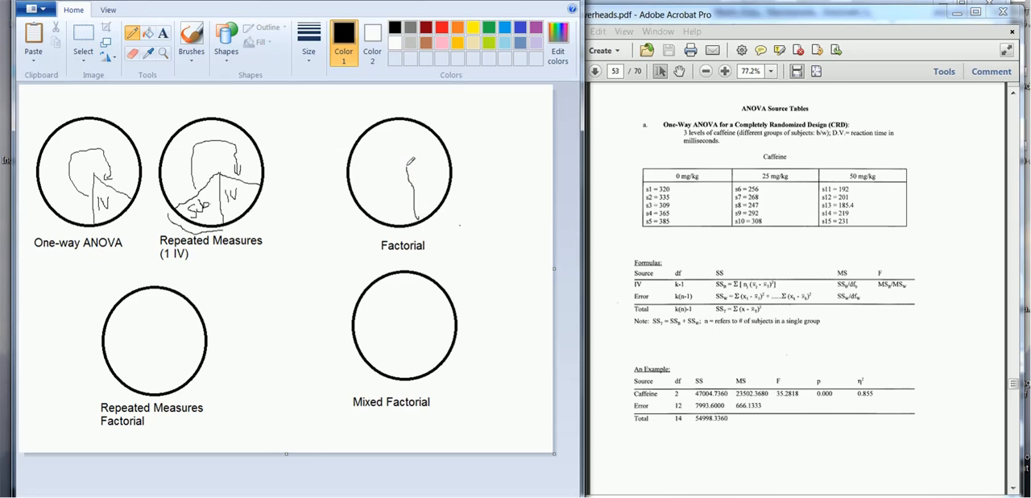
left_click_drag(411, 161, 422, 190)
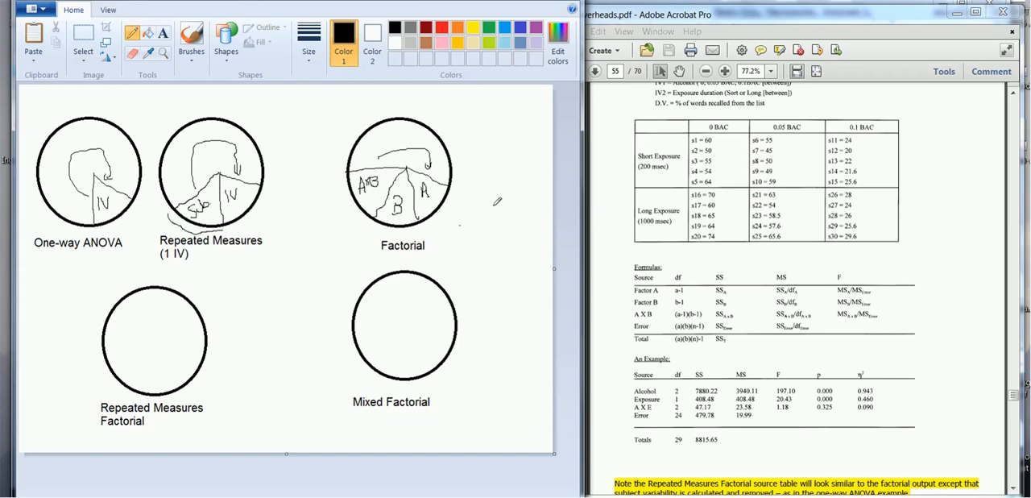
mouse_move(500, 206)
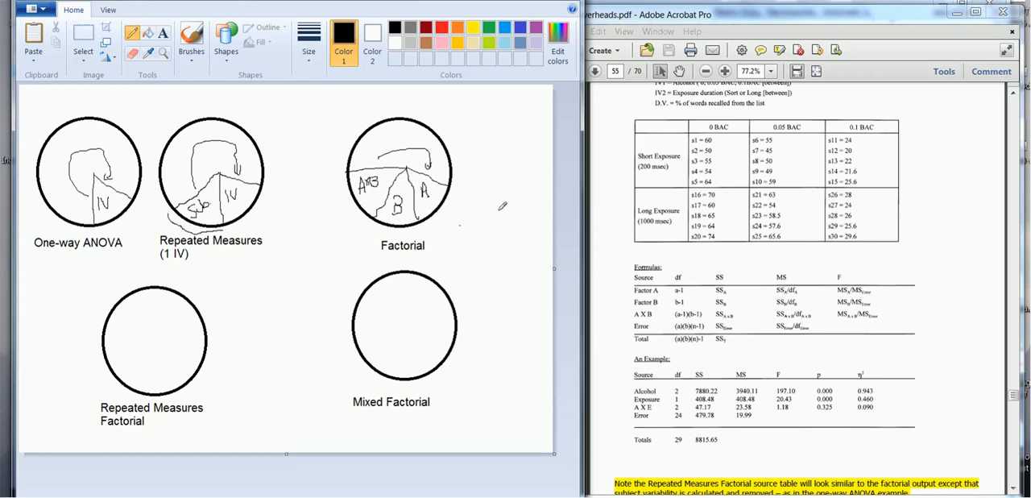
mouse_move(503, 206)
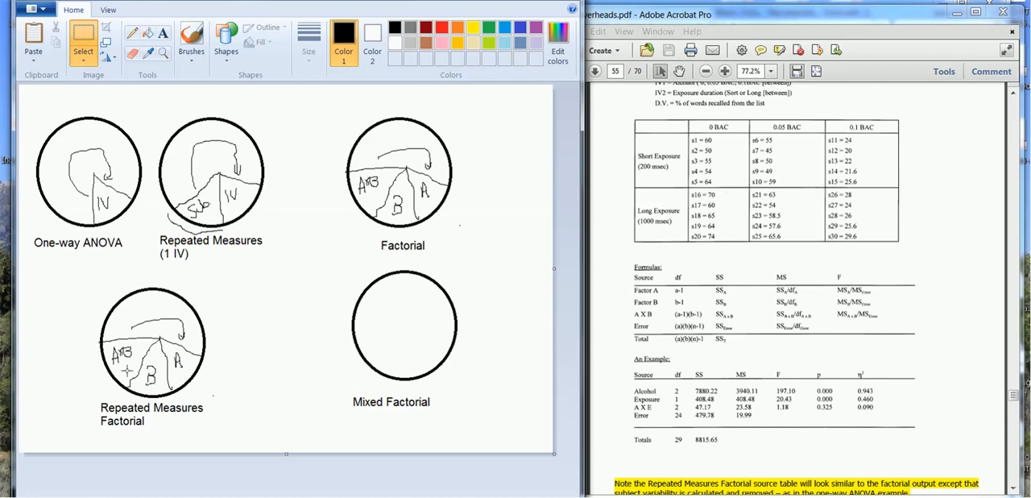
mouse_move(125, 371)
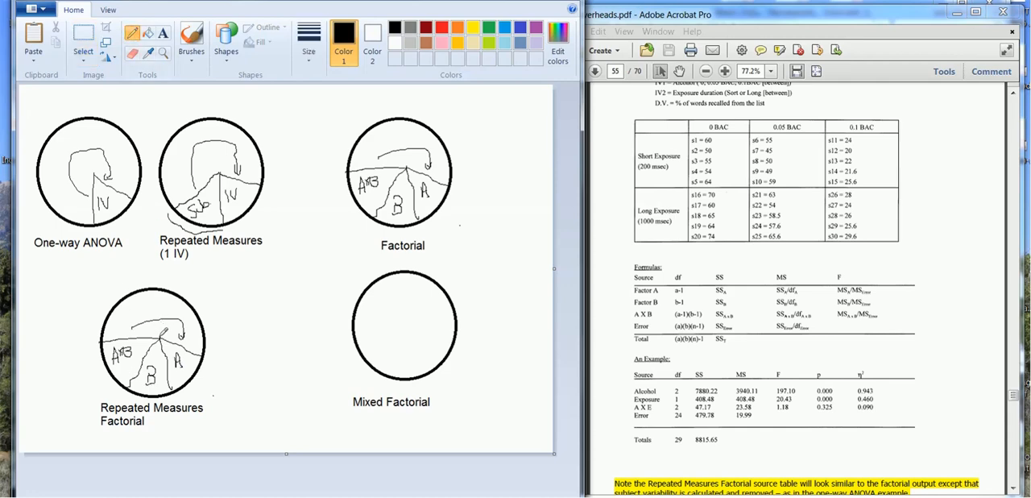
Step: Draw slice boundaries in the Repeated Measures Factorial circle for A, B, A×B and subjects
left_click_drag(121, 306, 161, 335)
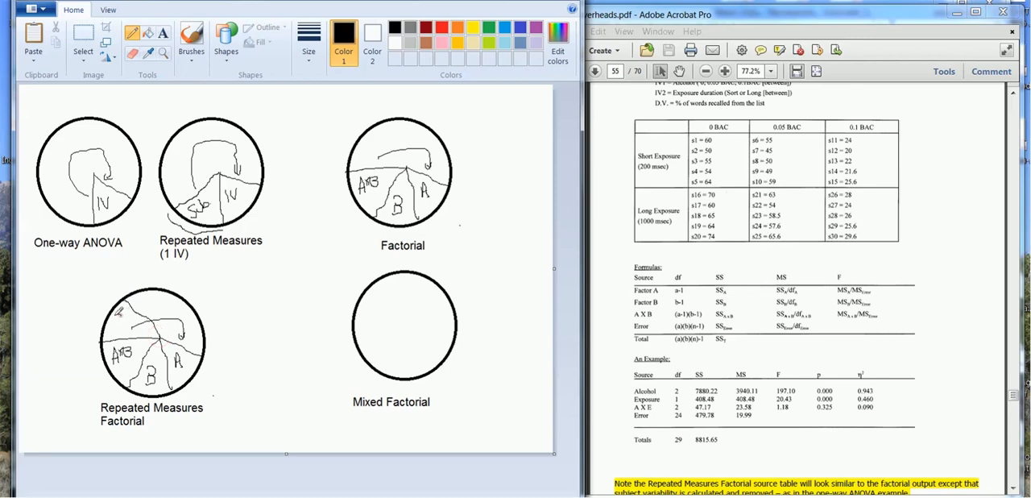
left_click_drag(119, 314, 127, 321)
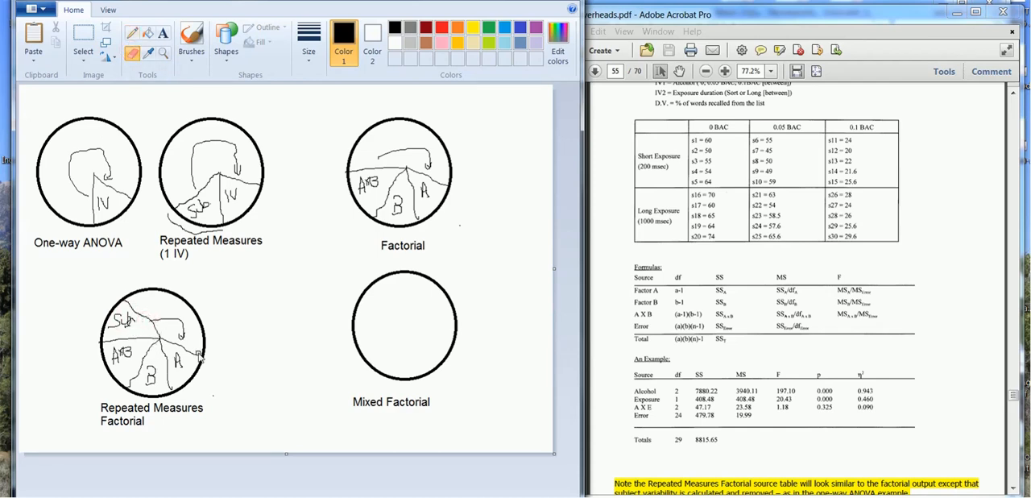
mouse_move(261, 409)
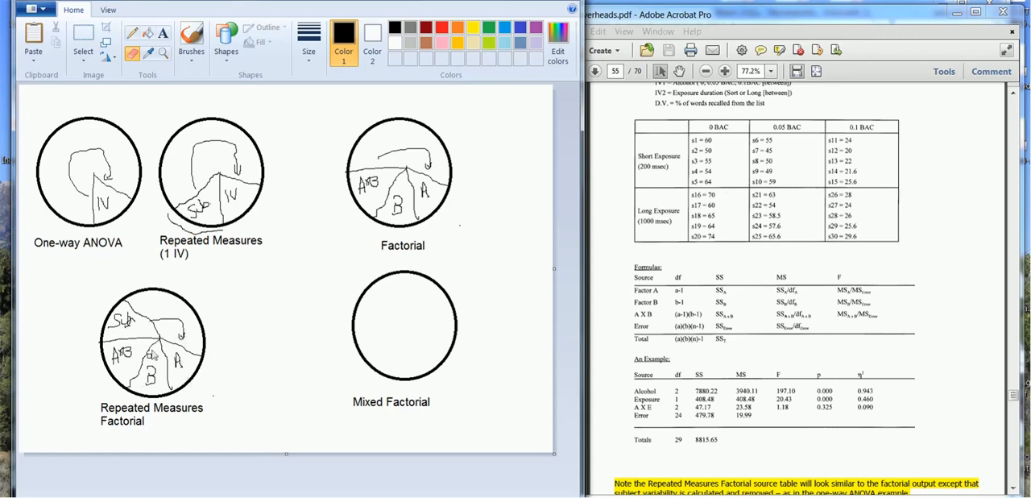
mouse_move(193, 406)
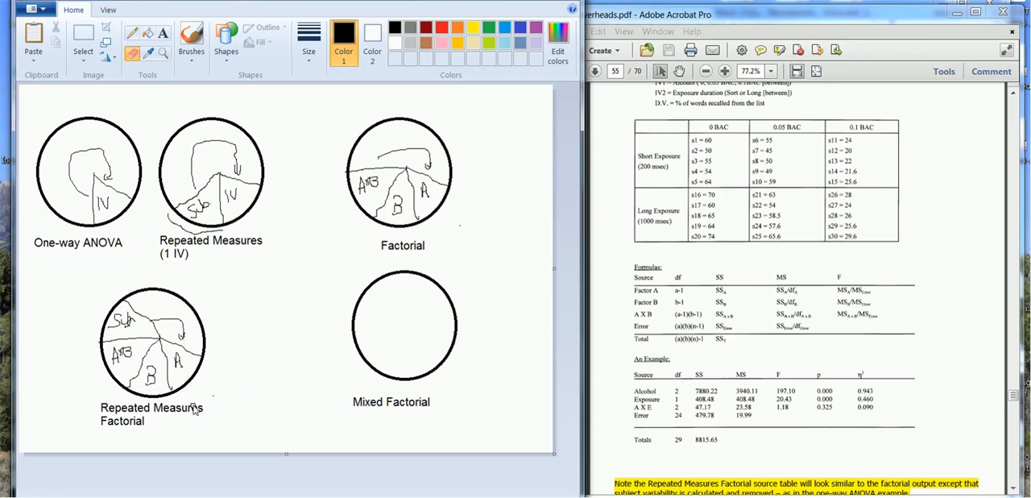
mouse_move(270, 333)
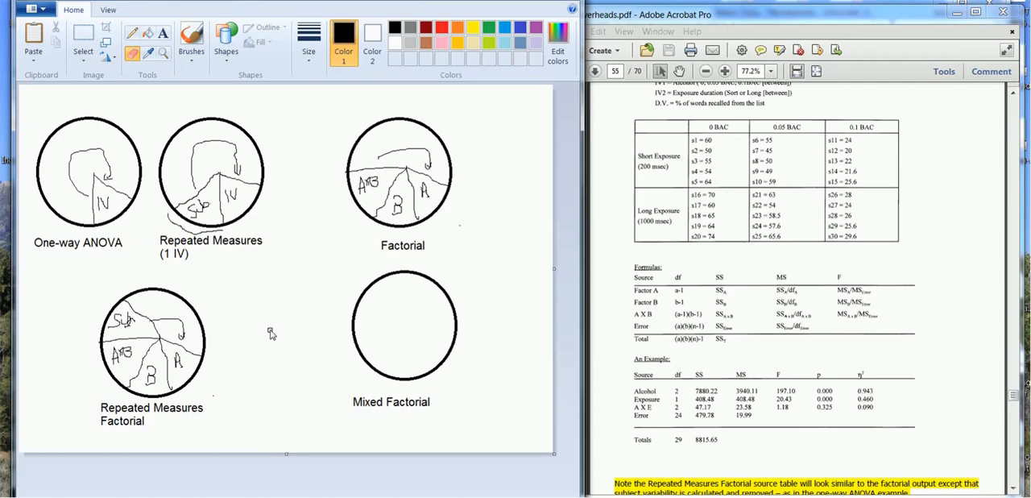
mouse_move(473, 380)
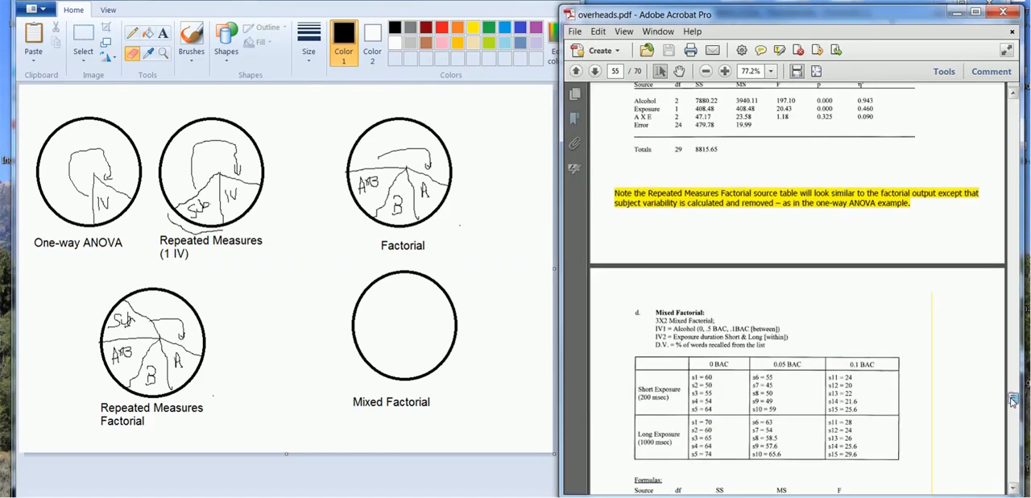
Step: Scroll the overheads PDF down to the Mixed Factorial source table on page 56
scroll("down", 3)
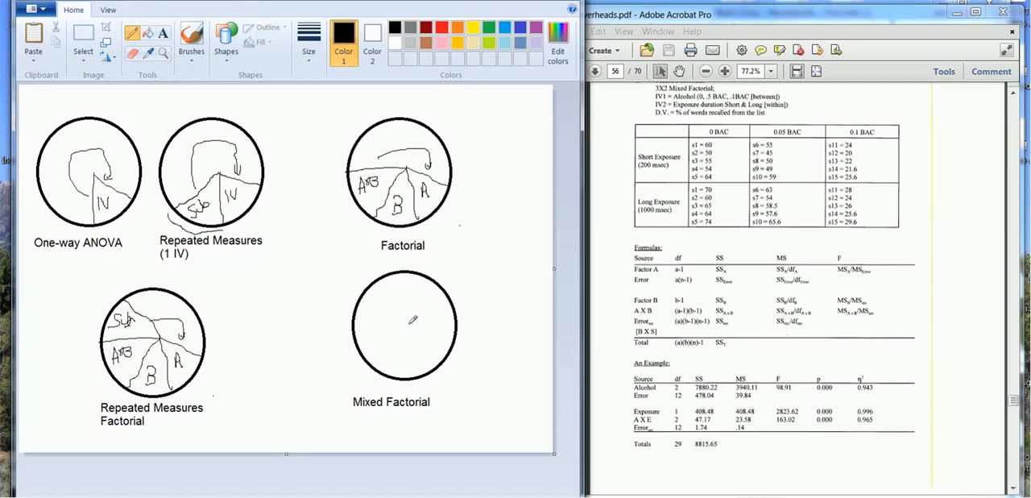
Step: Draw slice boundaries in the Mixed Factorial circle for A, B, A×B and subjects
left_click_drag(411, 323, 418, 359)
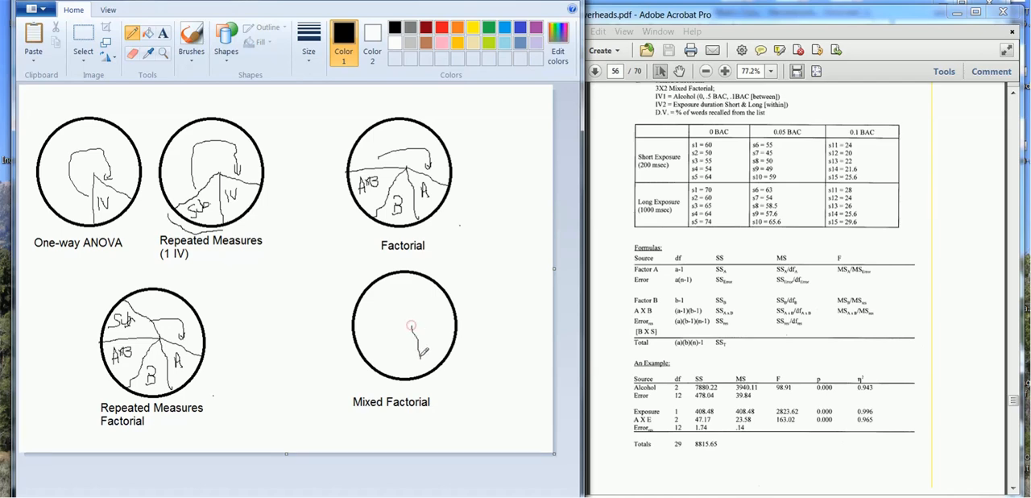
left_click_drag(411, 326, 451, 335)
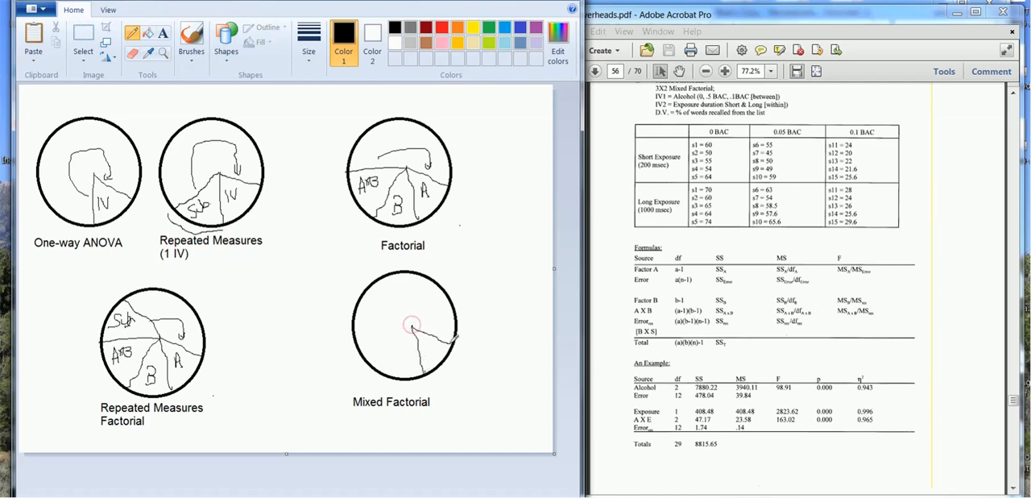
left_click_drag(426, 325, 411, 359)
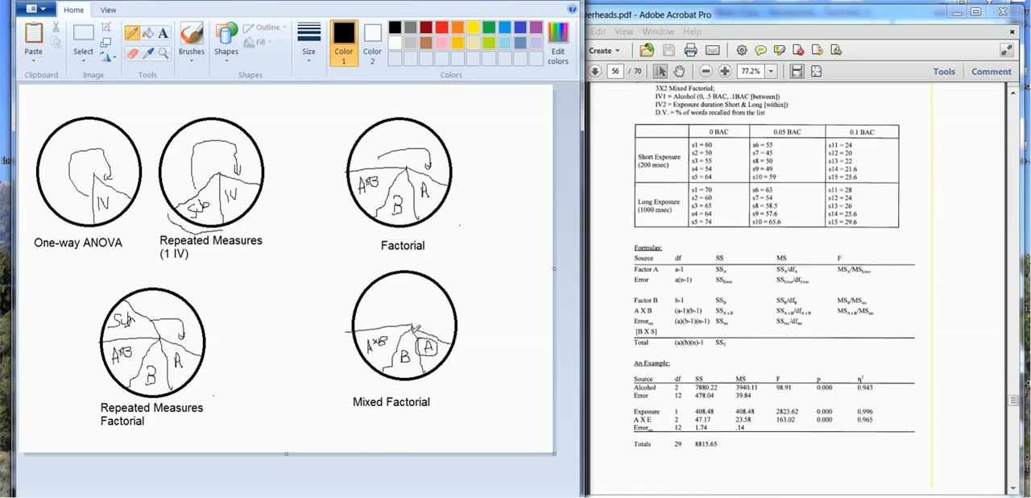
left_click_drag(374, 320, 431, 293)
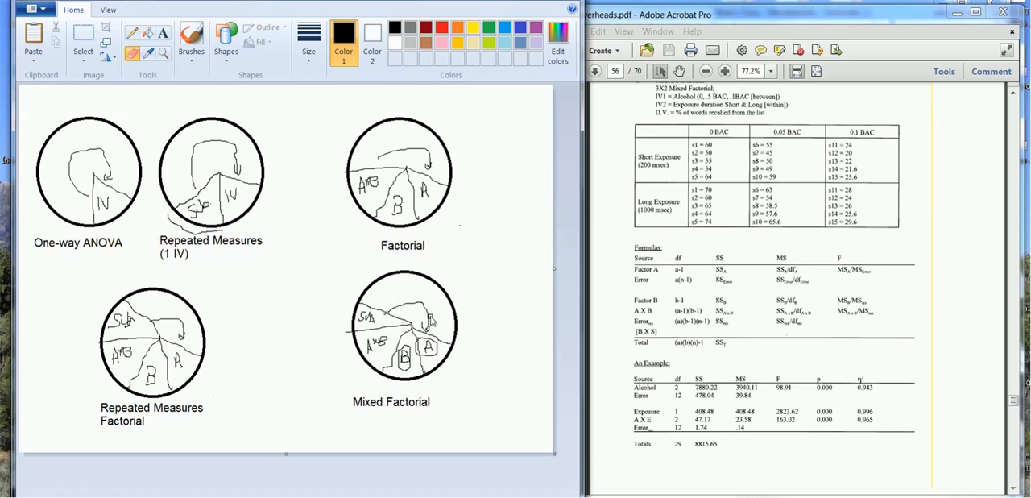
mouse_move(409, 364)
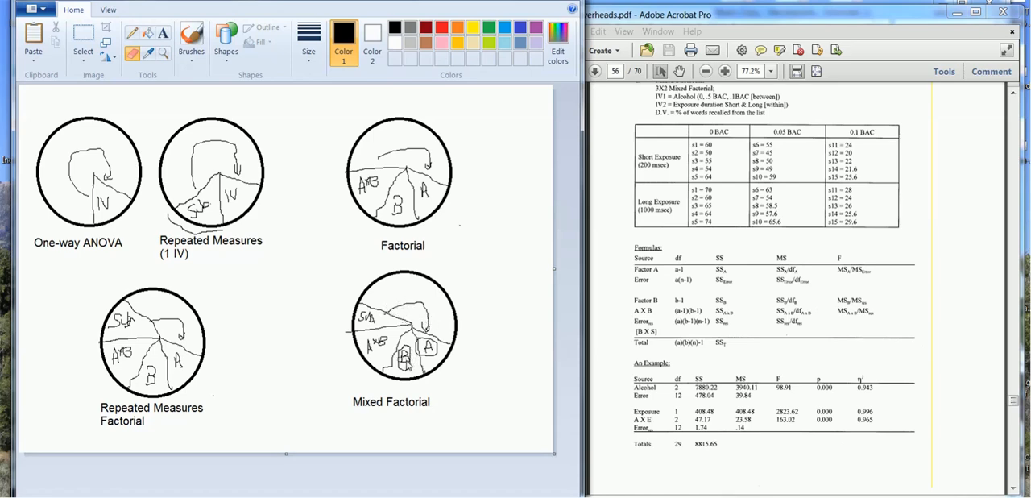
mouse_move(377, 293)
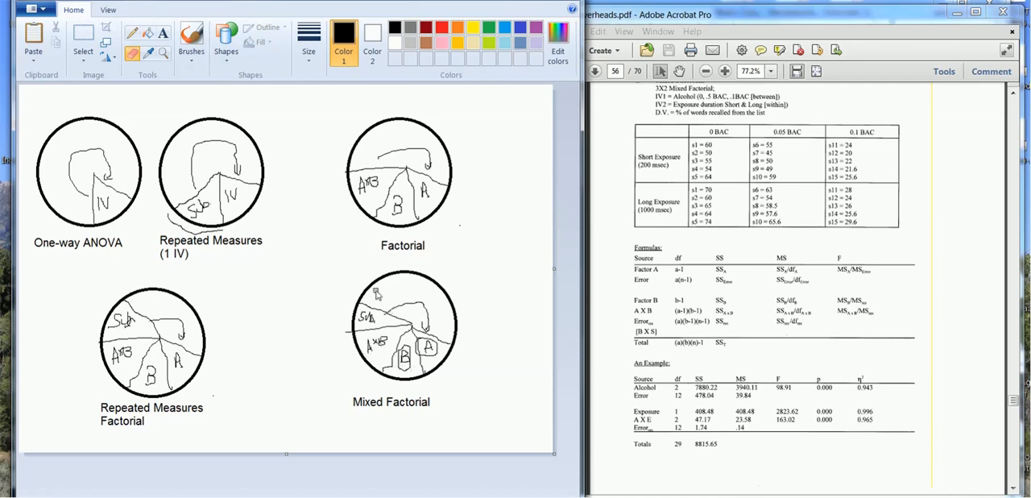
mouse_move(235, 373)
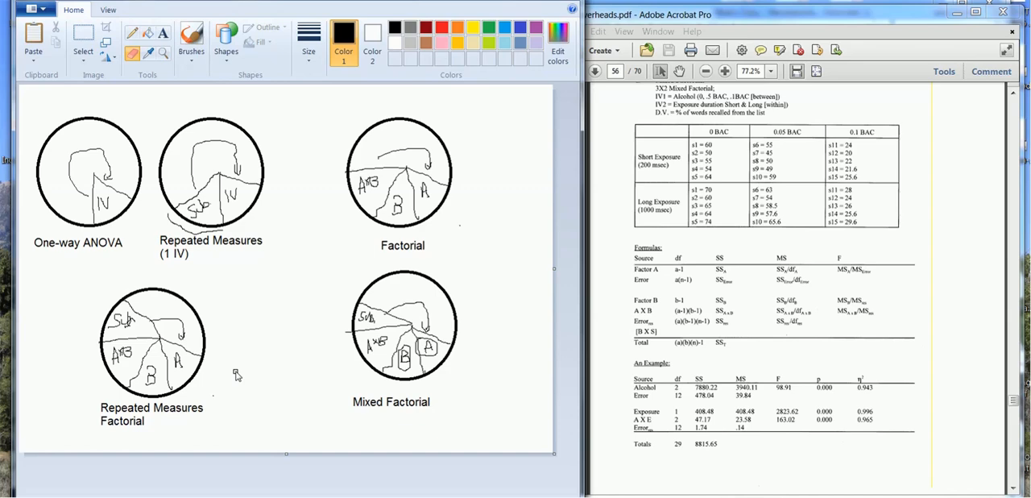
mouse_move(669, 493)
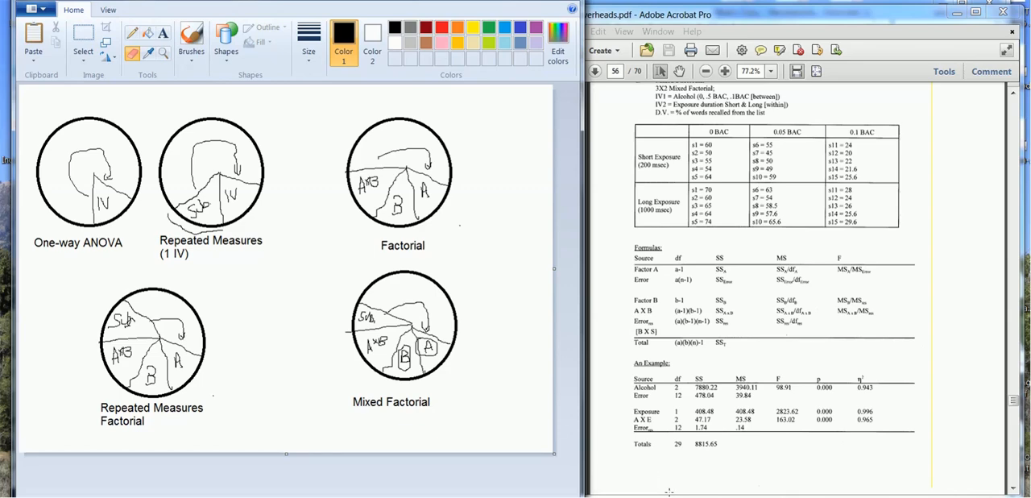